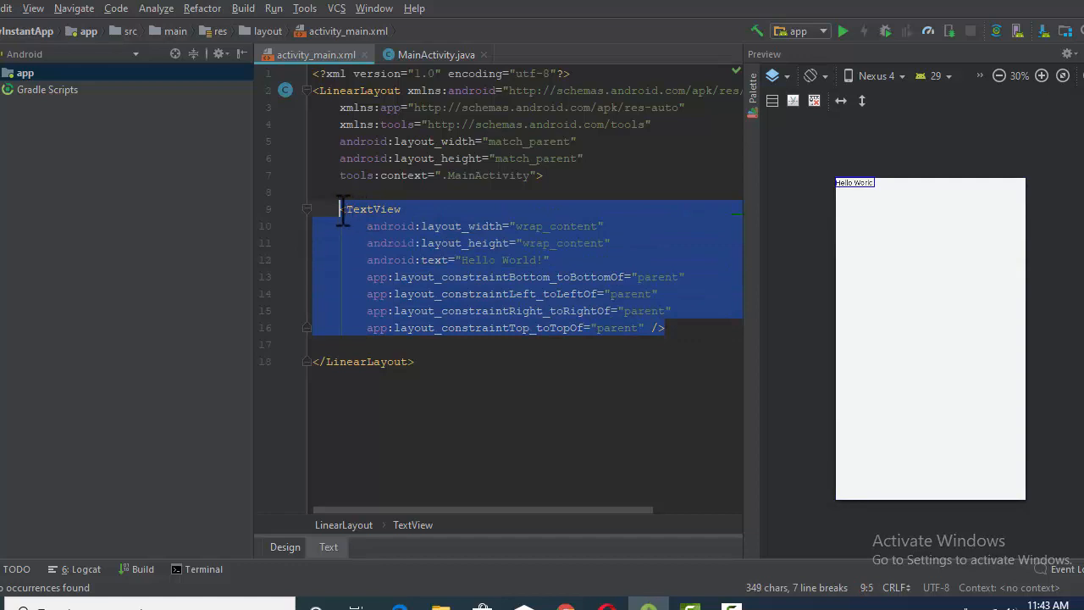
# - Delete the Hello World TextView from inside the LinearLayout
pyautogui.press('Delete')
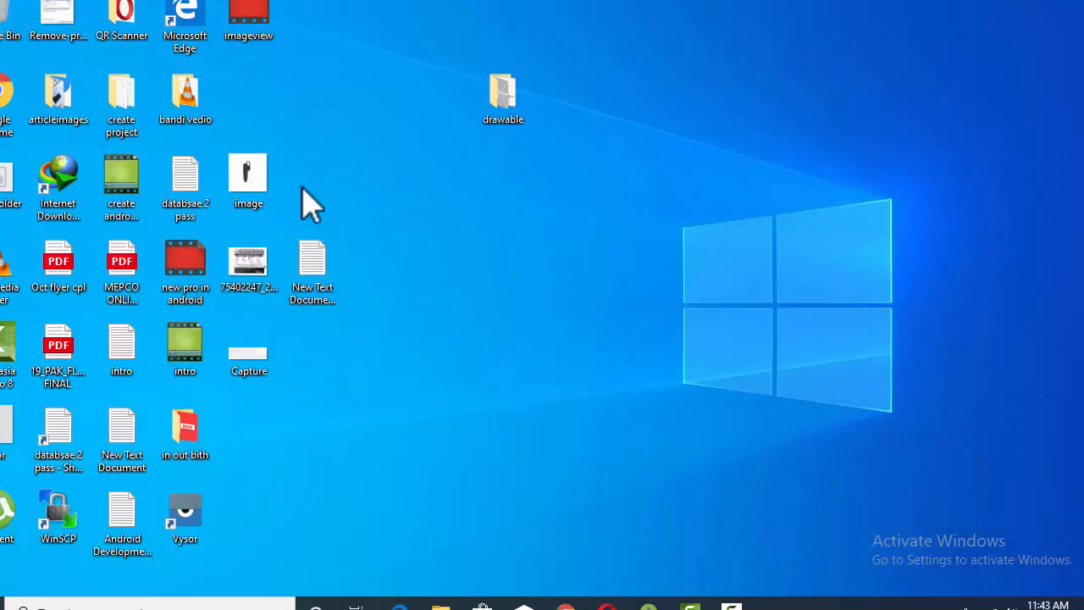
# - Copy the image file from the Windows desktop
pyautogui.rightClick(248, 174)
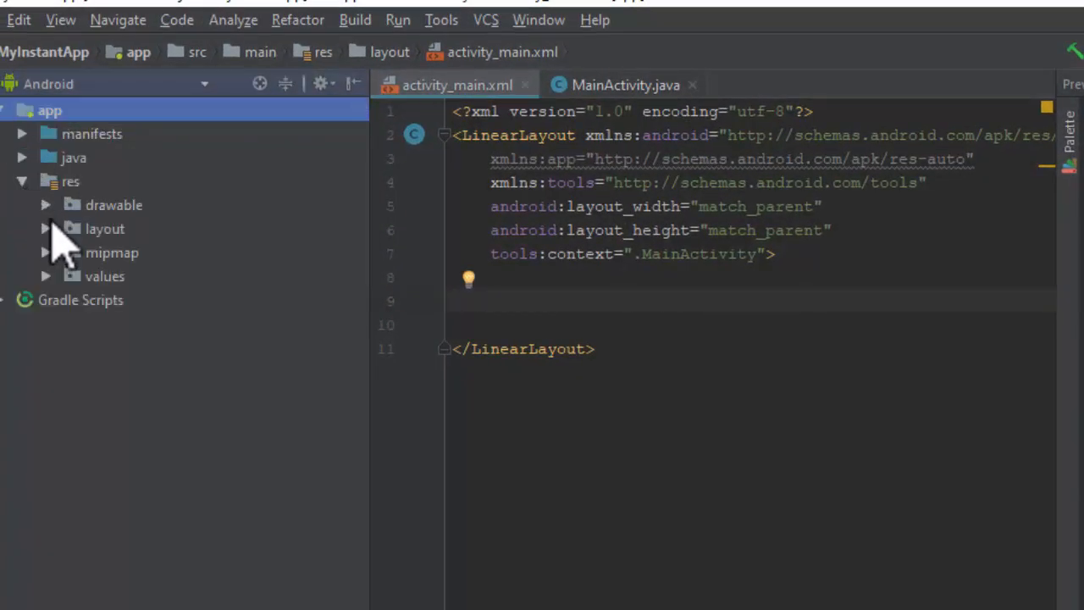
pyautogui.moveTo(101, 220)
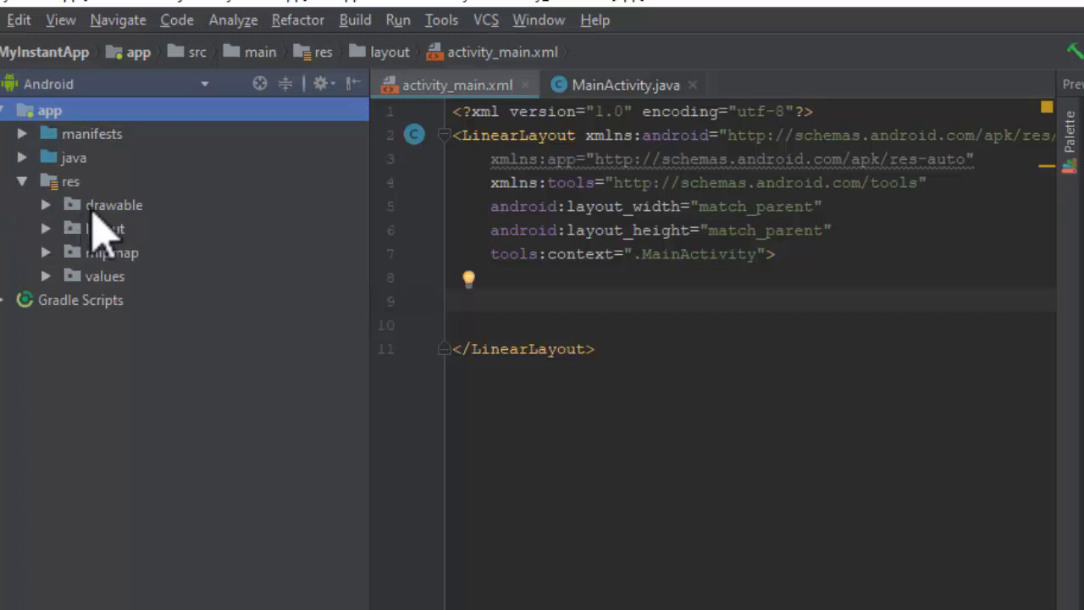
# - Paste the copied image into the res > drawable folder
pyautogui.rightClick(114, 204)
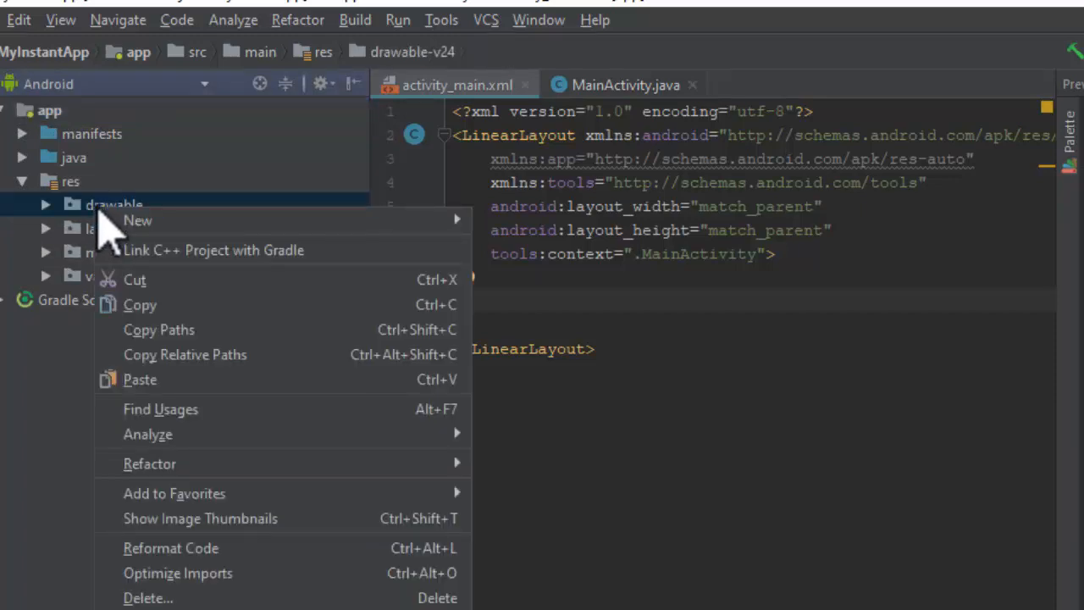
pyautogui.moveTo(140, 380)
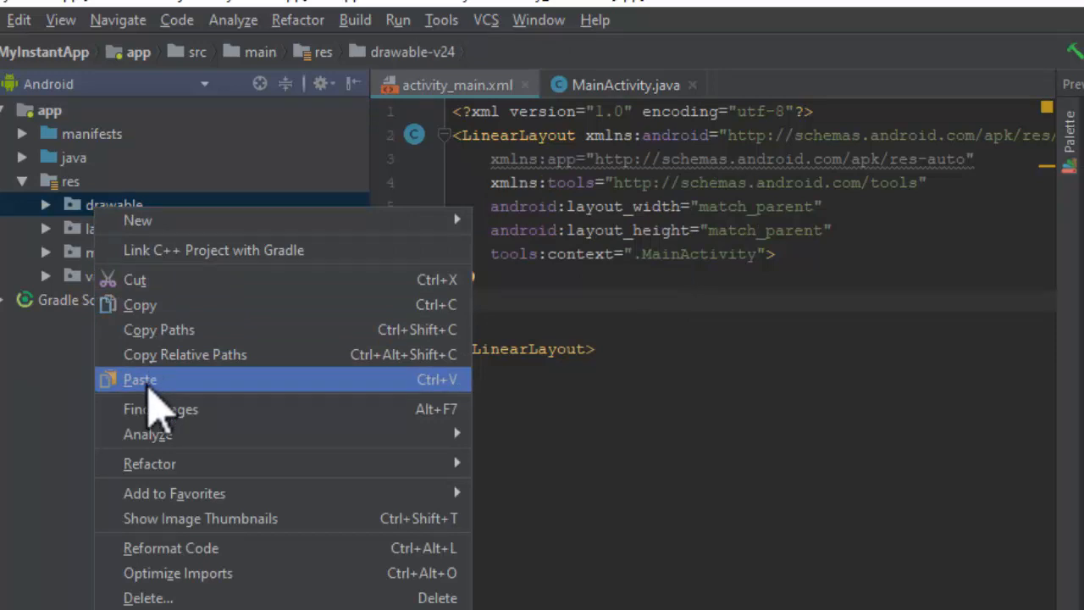
pyautogui.click(140, 379)
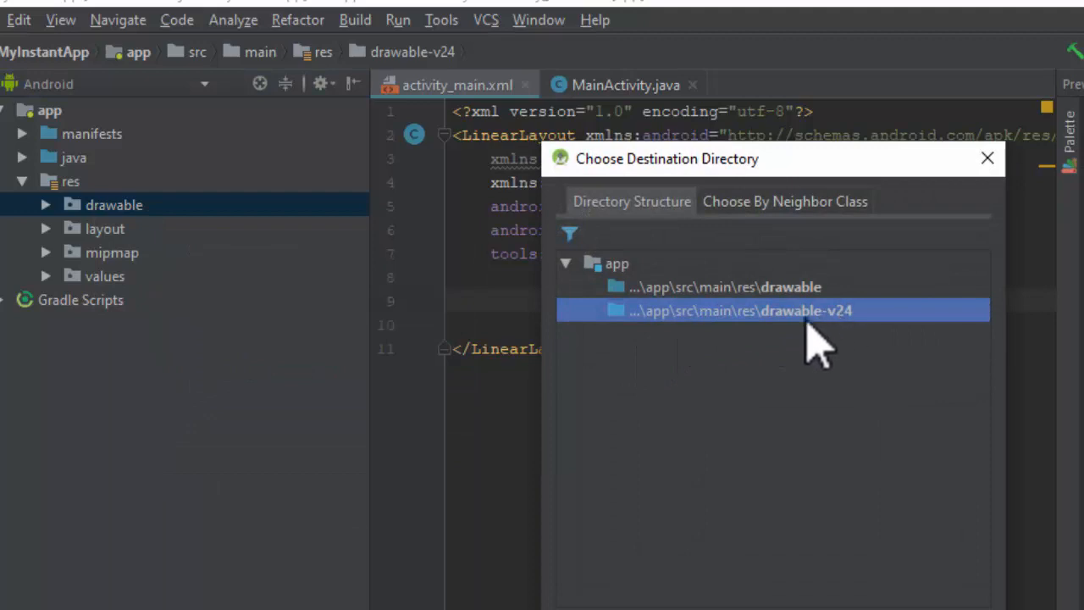
pyautogui.moveTo(826, 347)
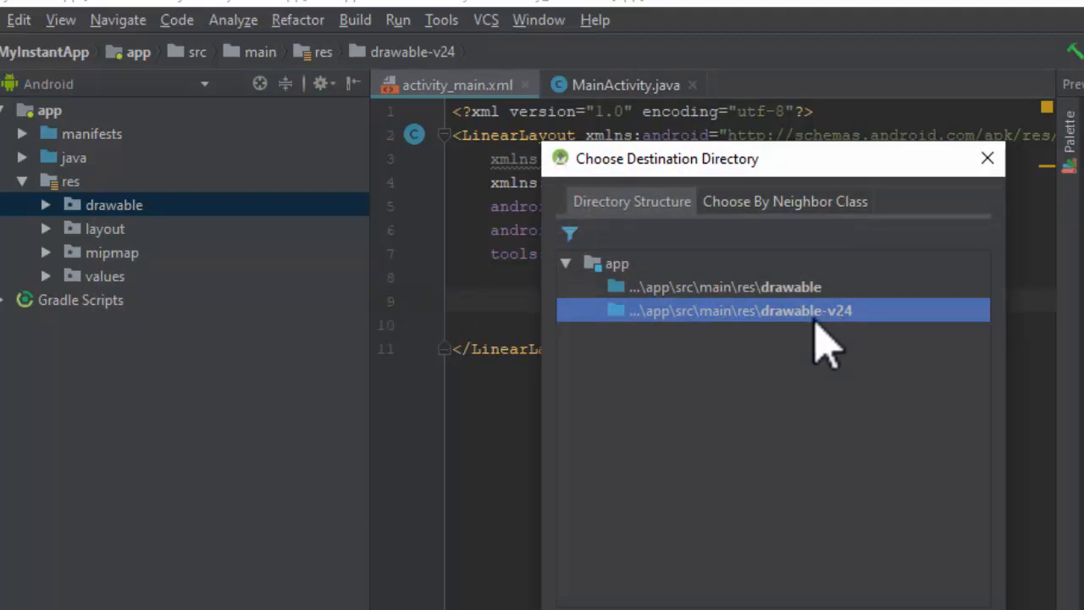
pyautogui.moveTo(843, 504)
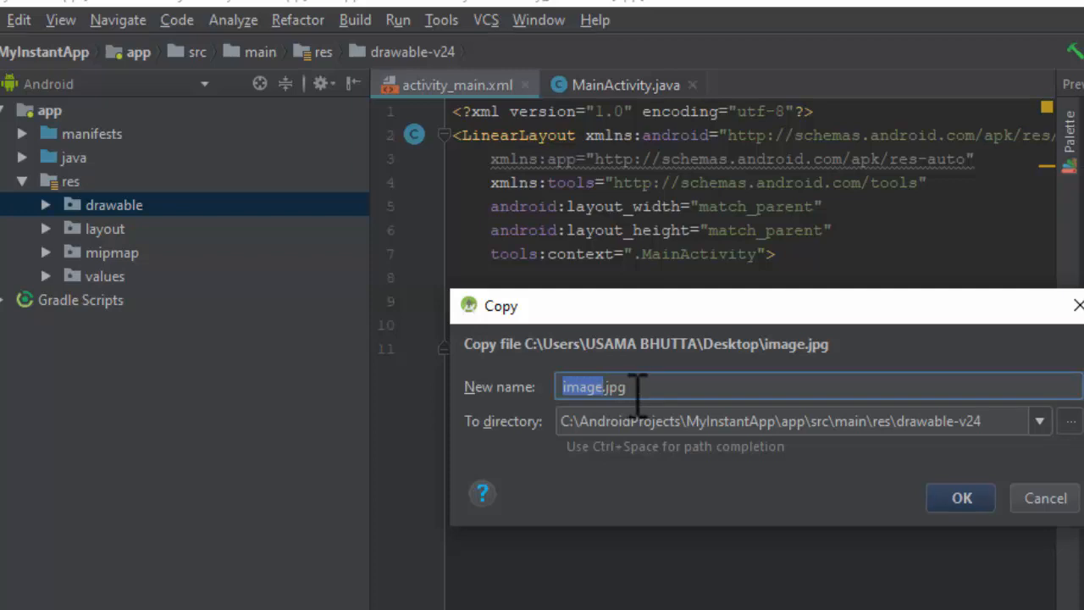
pyautogui.moveTo(639, 398)
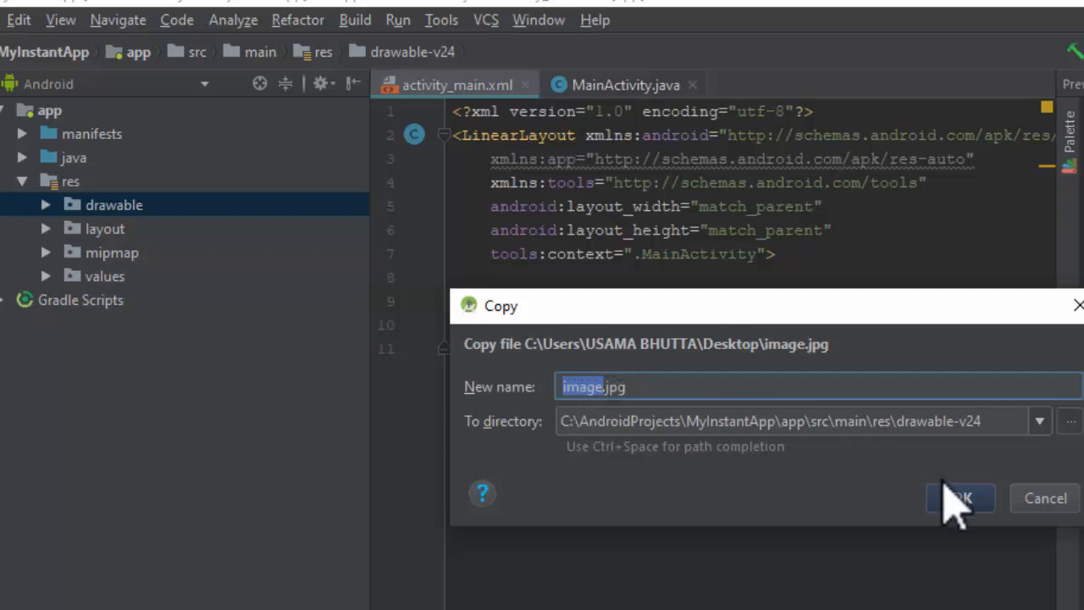
# - Confirm copying image.jpg into the drawable-v24 directory
pyautogui.click(960, 498)
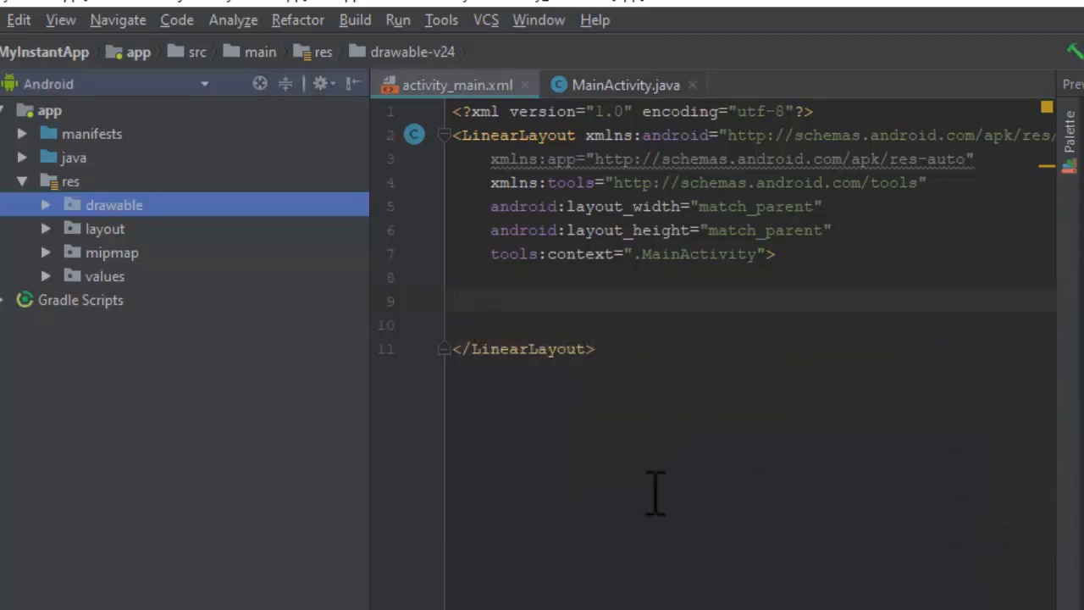
# - Expand the drawable folder to show image.jpg and the launcher XML files
pyautogui.click(46, 204)
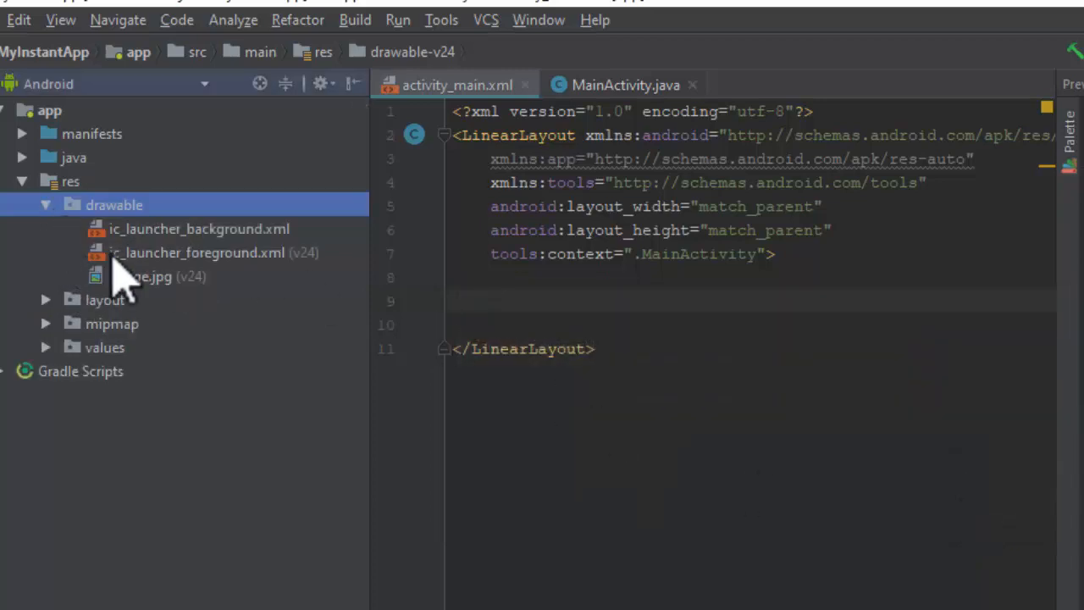
pyautogui.moveTo(106, 229)
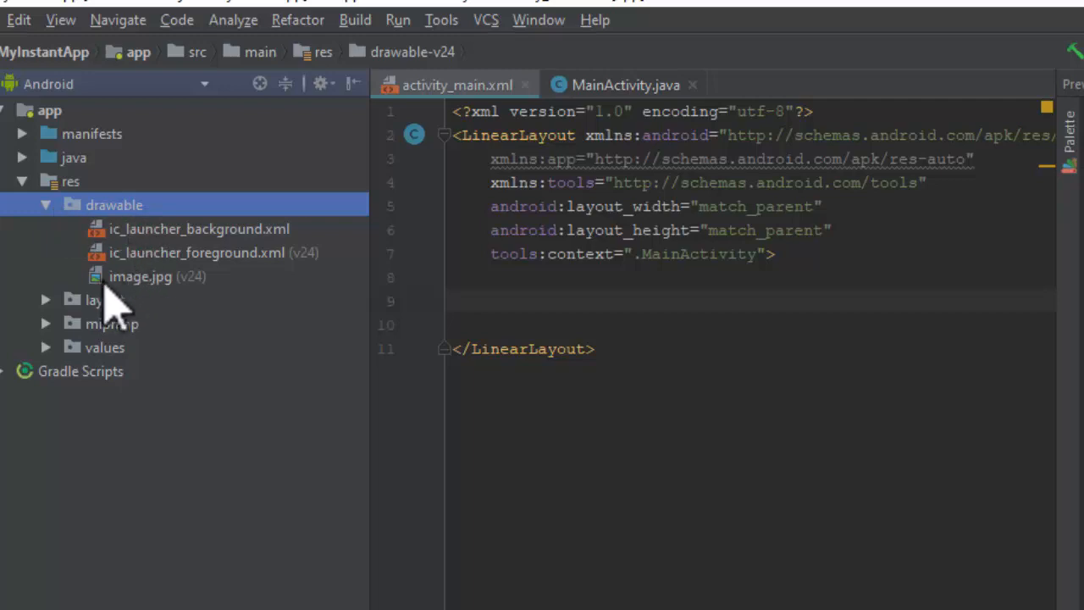
pyautogui.moveTo(178, 305)
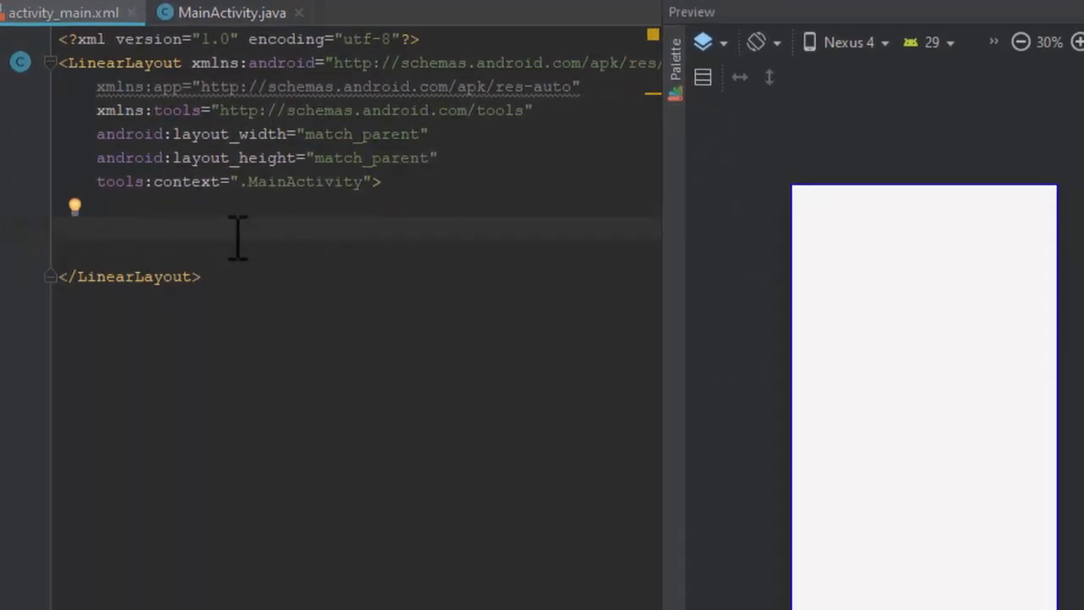
# - Add an ImageView inside the LinearLayout and begin adding its android:src attribute
pyautogui.click(97, 229)
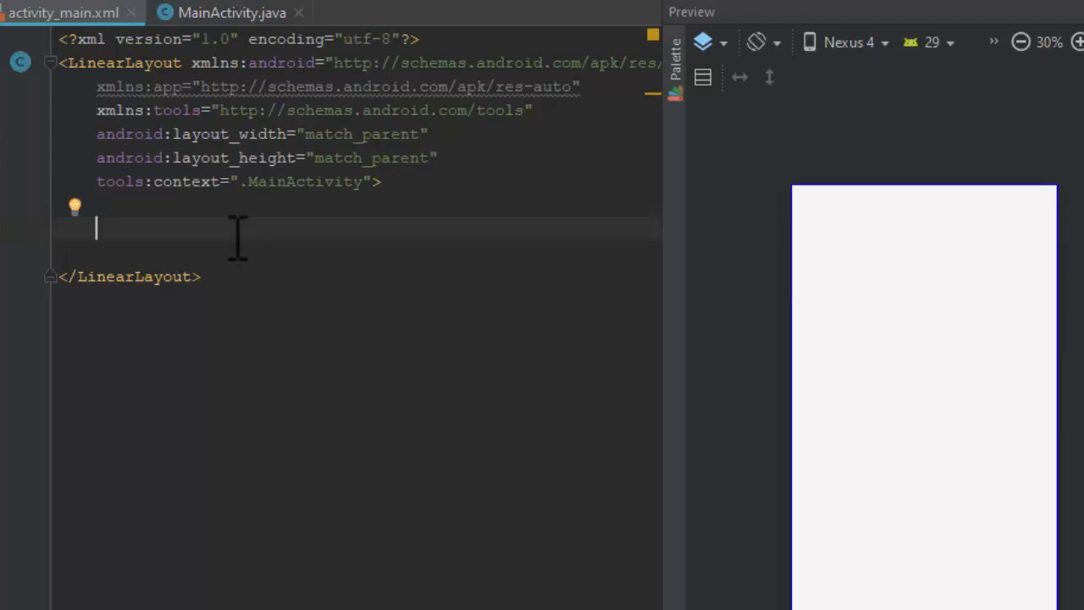
pyautogui.write('ImageView')
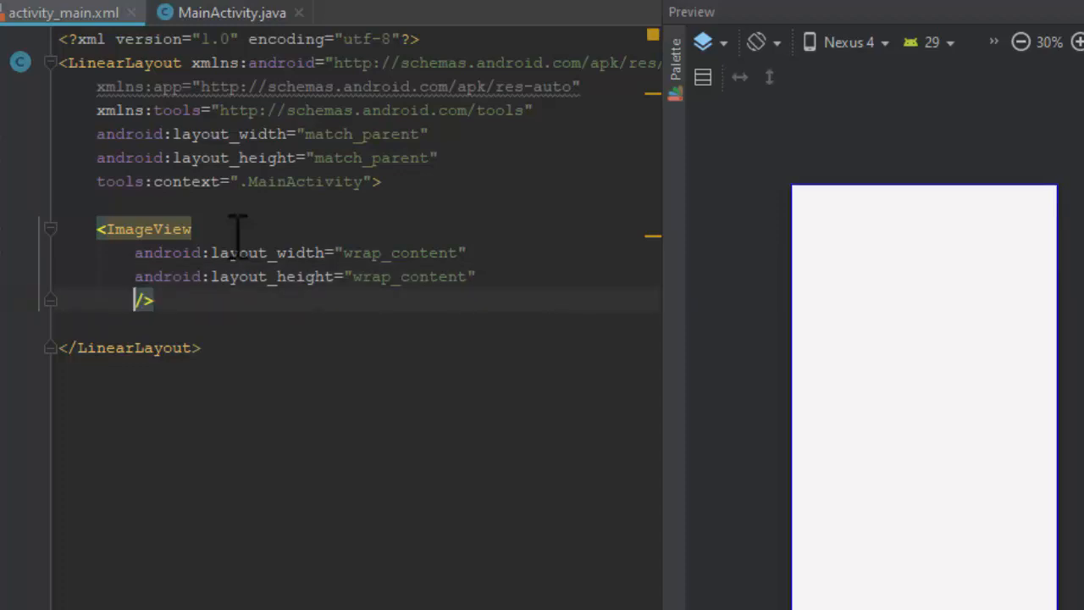
pyautogui.write('src="')
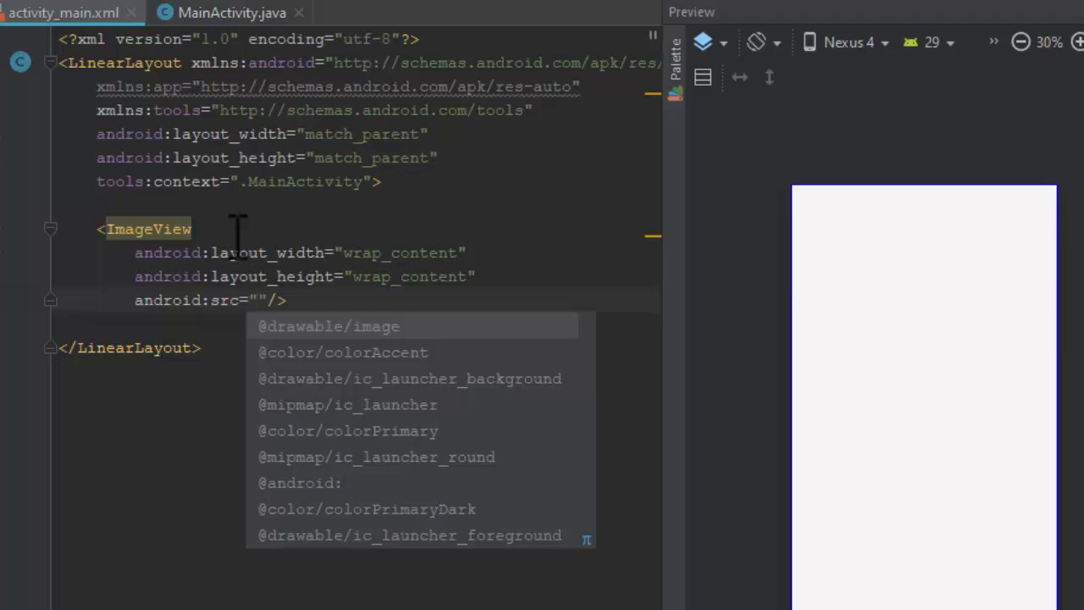
pyautogui.moveTo(398, 364)
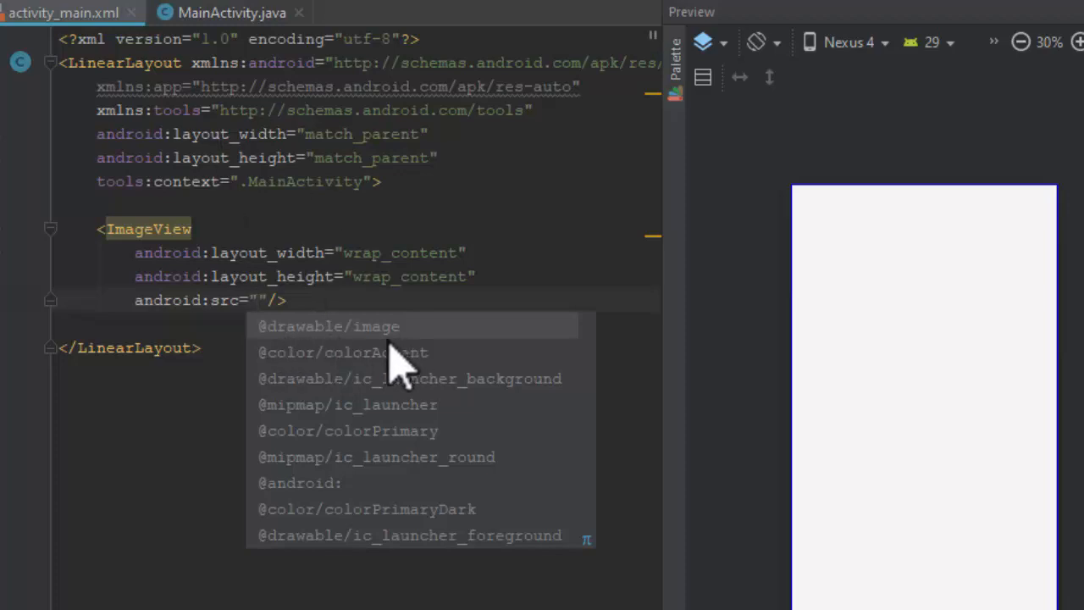
pyautogui.moveTo(347, 364)
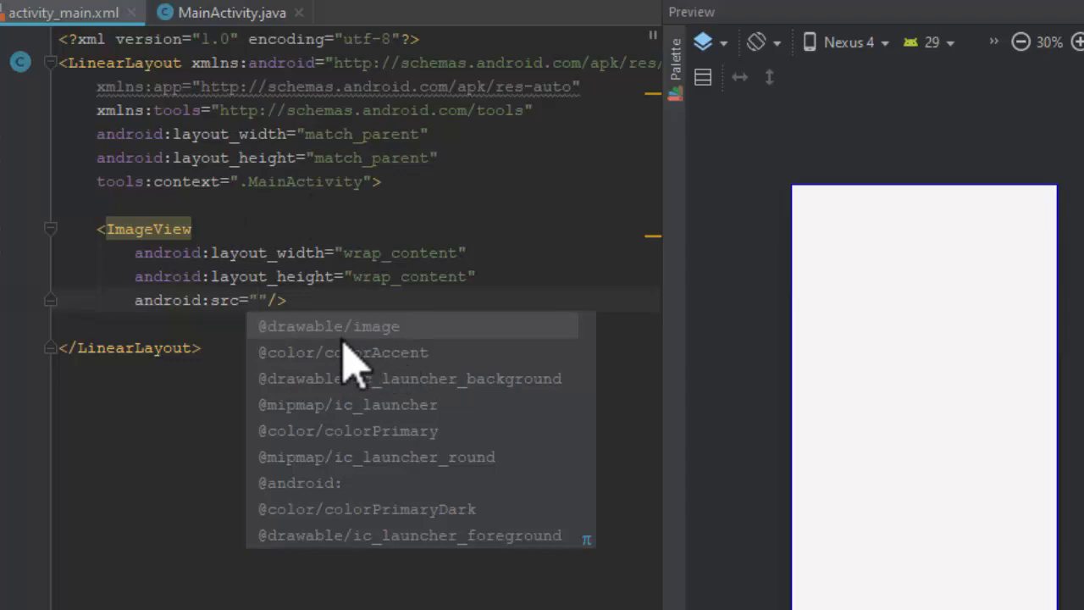